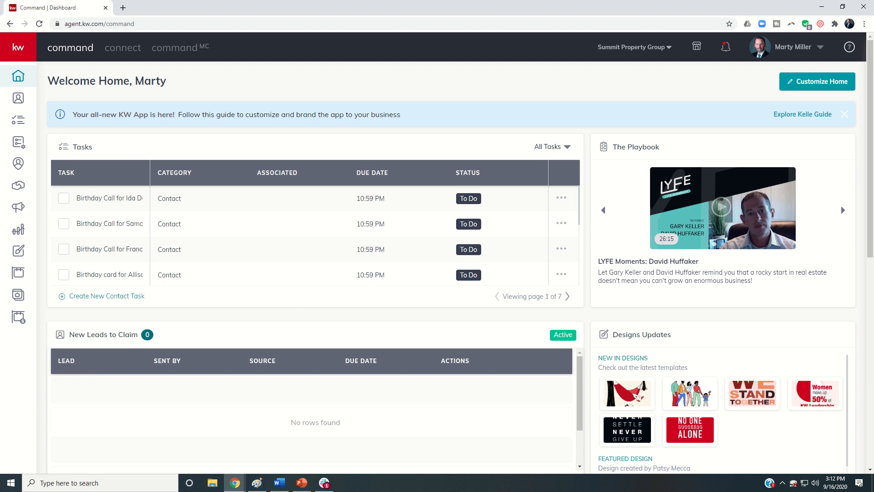
mouse_move(19, 141)
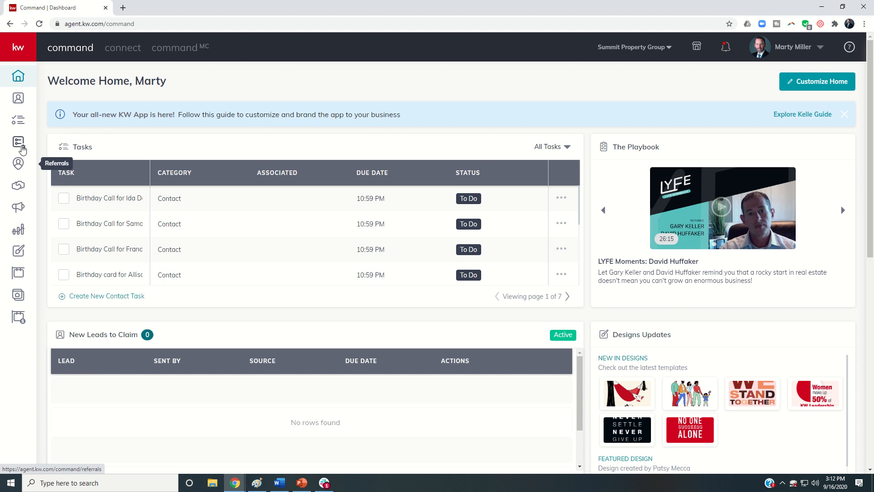
mouse_move(18, 206)
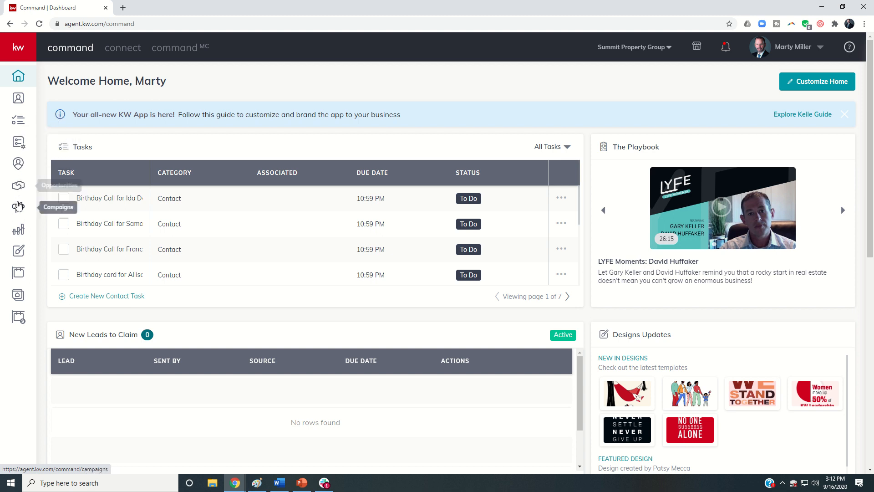
- Go to the Campaigns area and show the Email Campaigns list
click(18, 206)
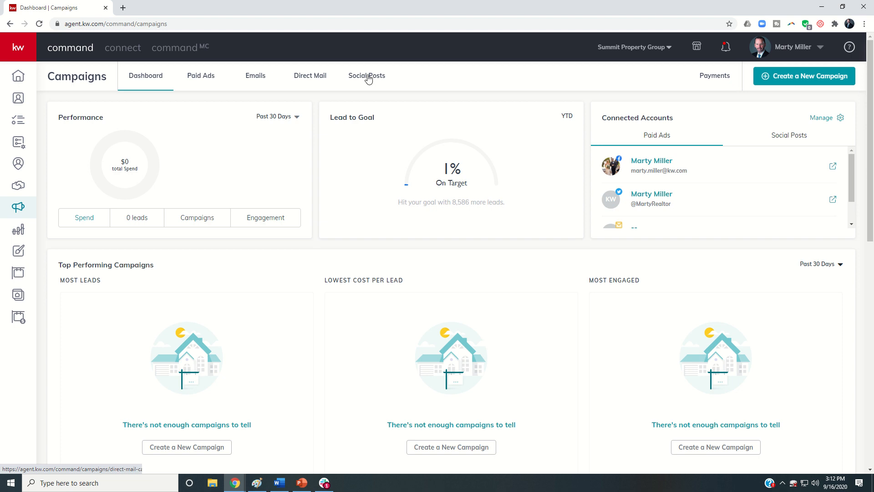
mouse_move(255, 76)
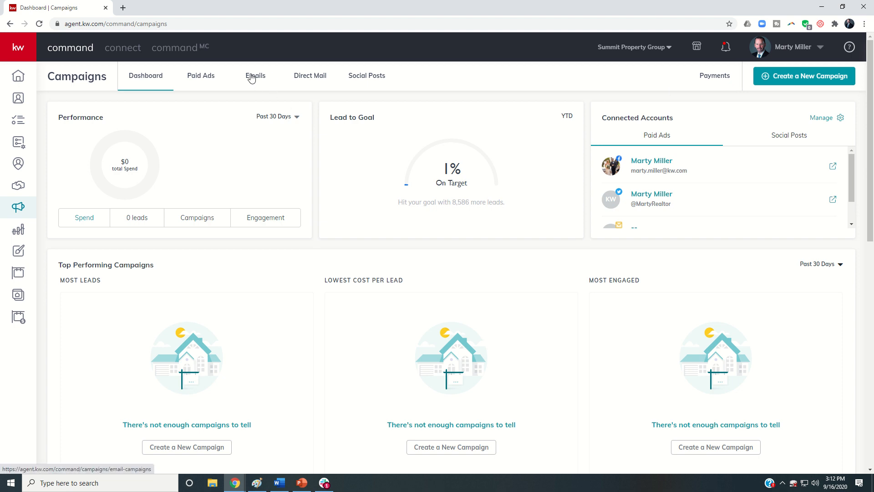
click(255, 75)
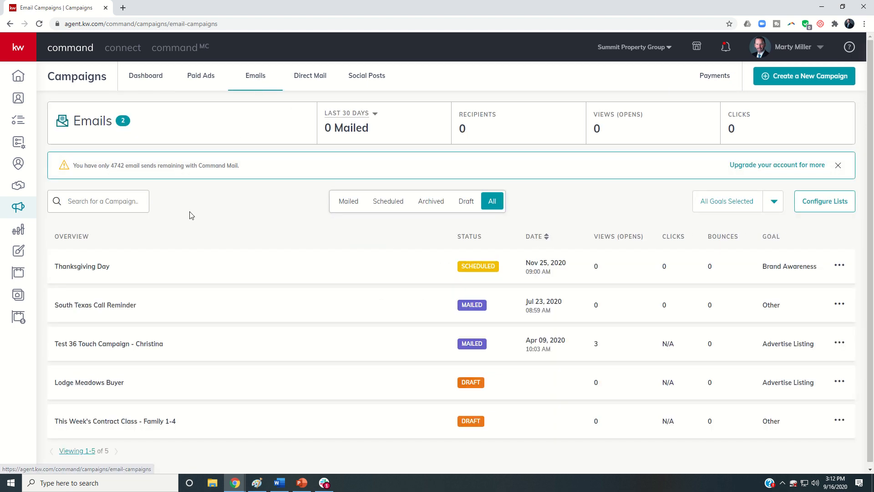
mouse_move(804, 75)
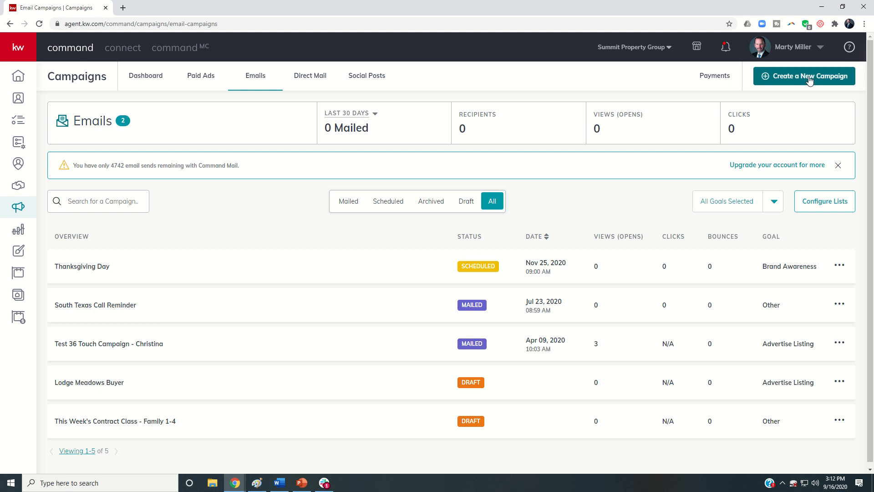
- Start a new Email campaign named '510 Moonstone Way - Just Listed'
click(804, 76)
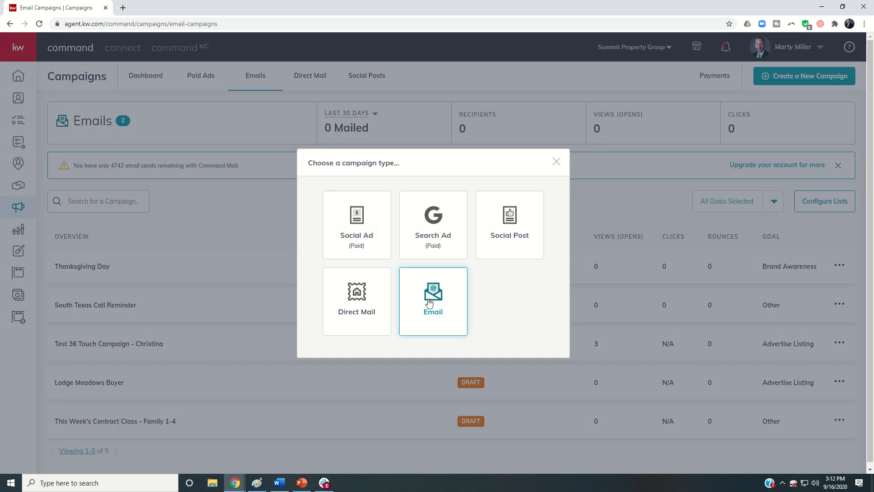
click(432, 301)
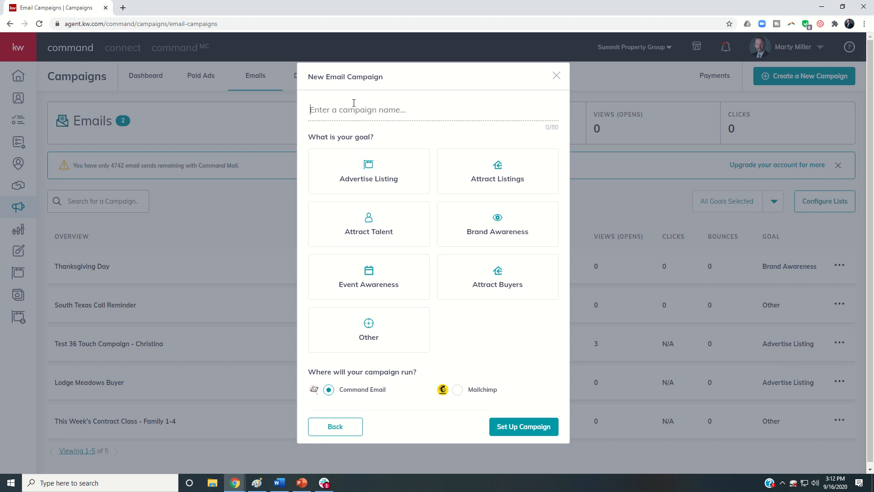
text(510)
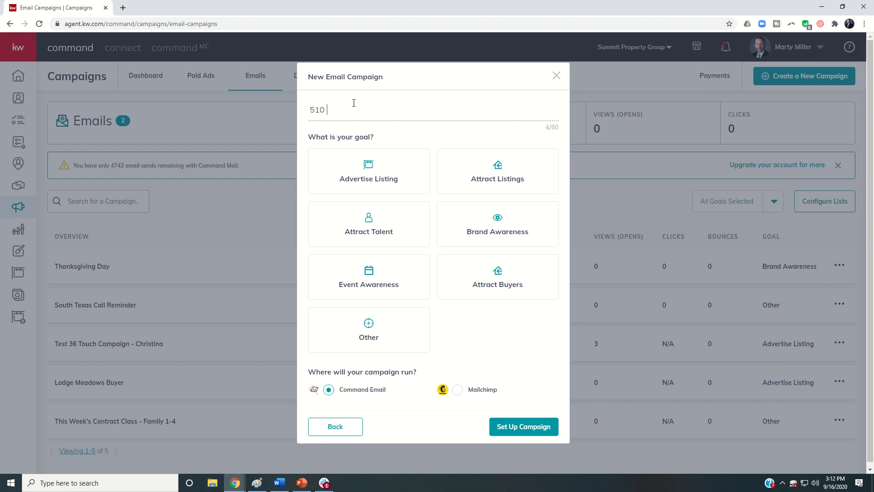
text(Moonsto)
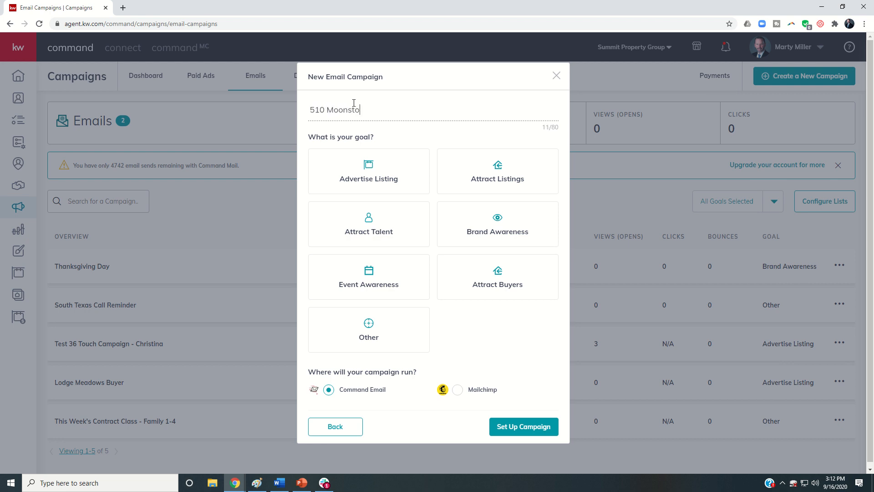
text(ne Way)
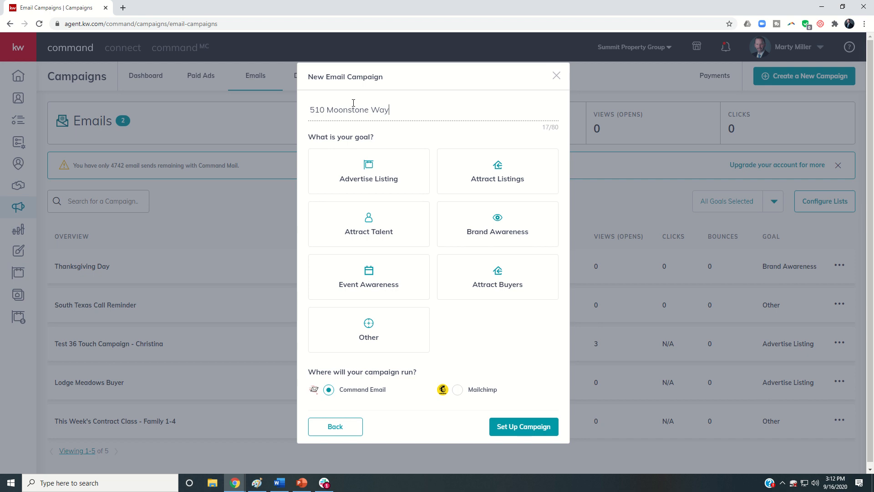
text(- Just L)
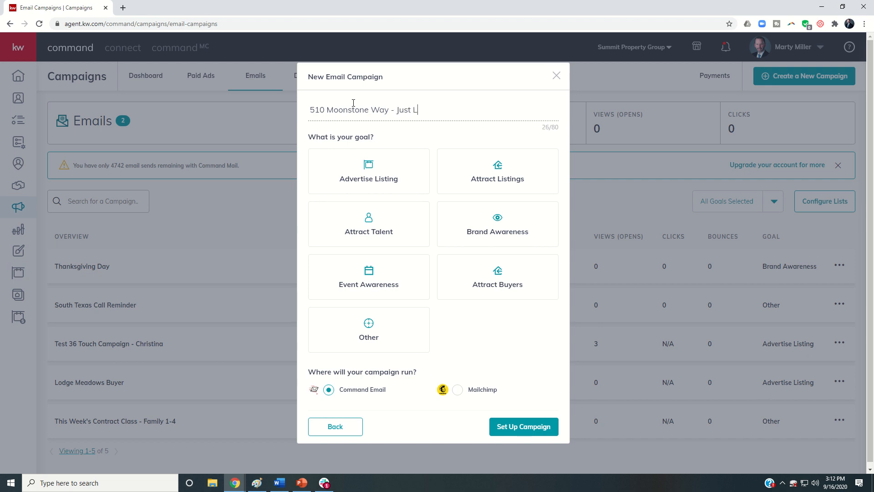
text(isted)
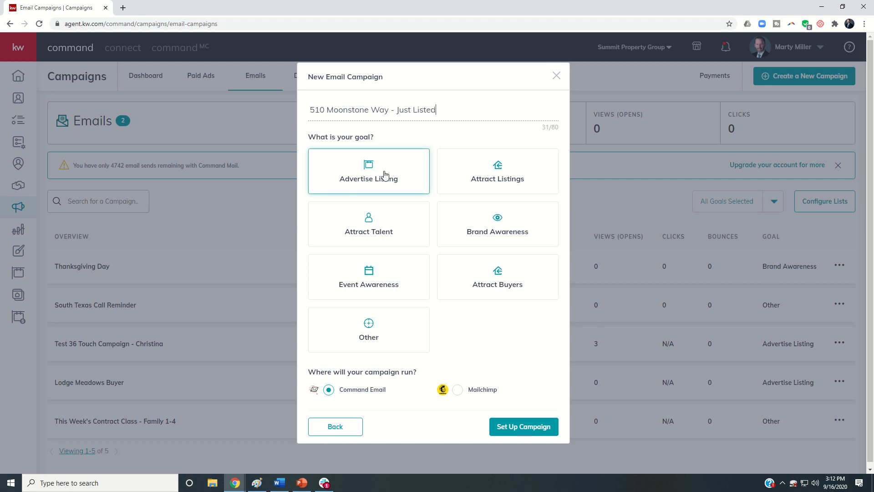
- Choose Advertise Listing as the campaign goal, keeping Command Email selected
click(369, 172)
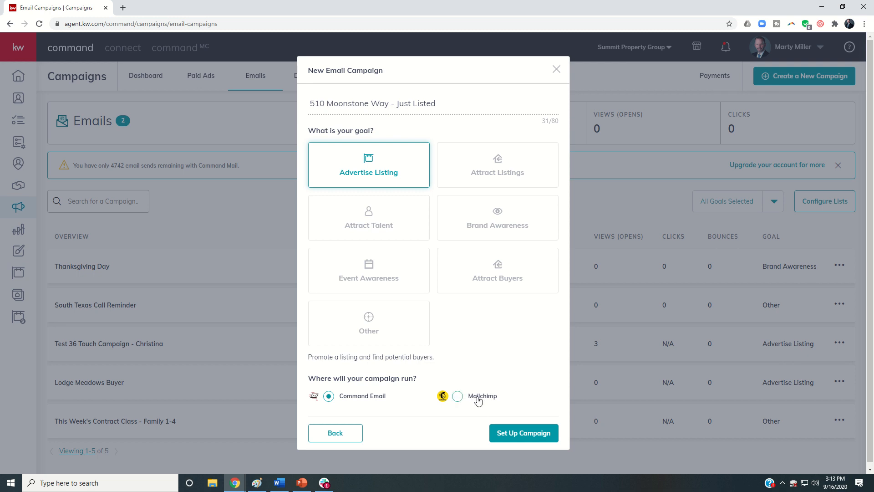
mouse_move(366, 401)
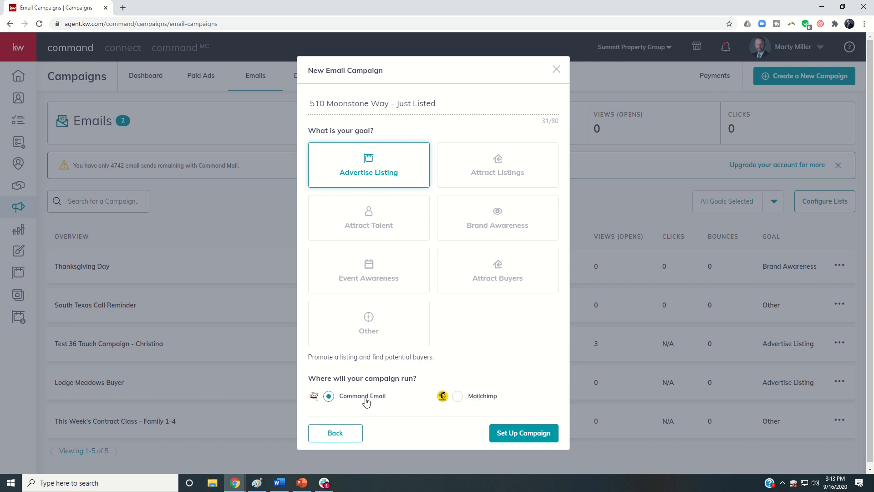
mouse_move(356, 399)
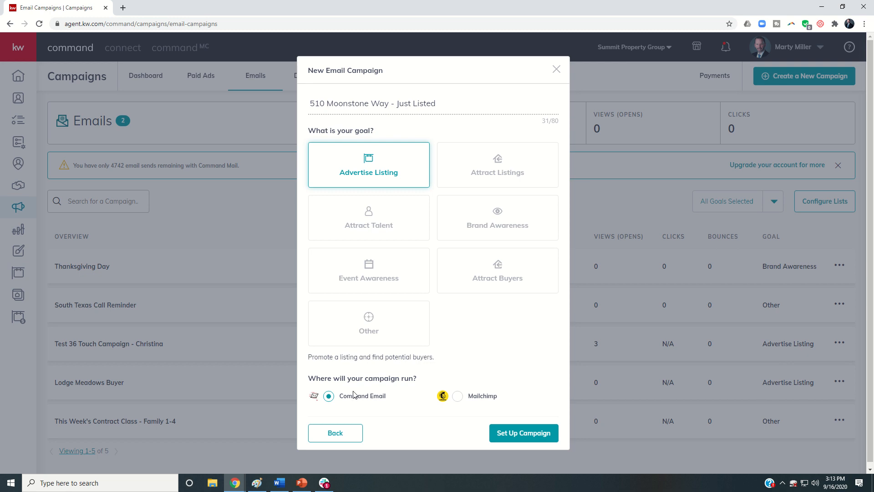
mouse_move(354, 404)
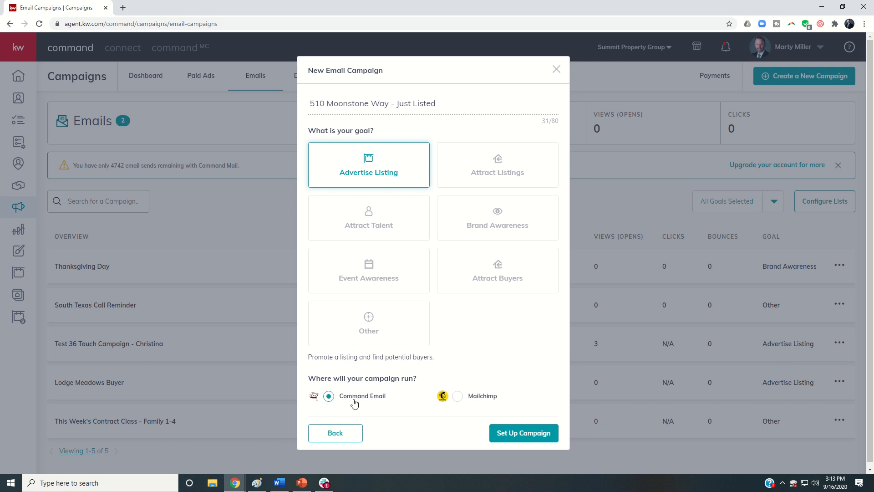
mouse_move(466, 401)
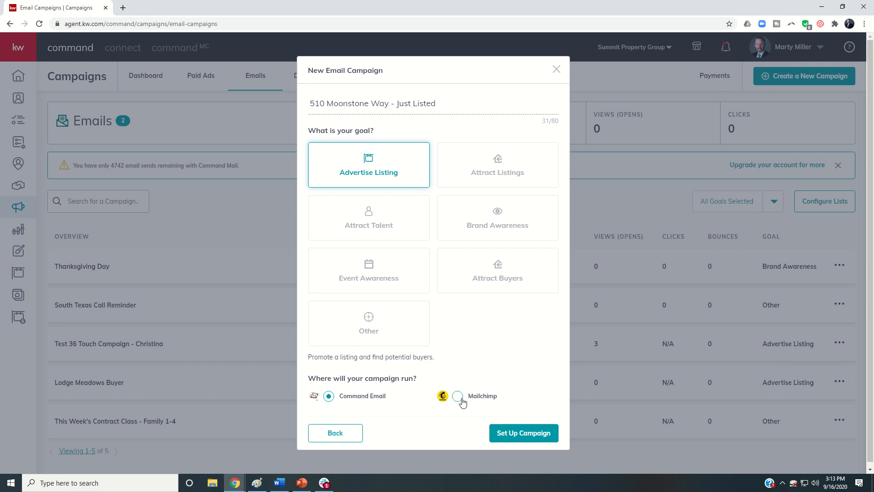
mouse_move(475, 400)
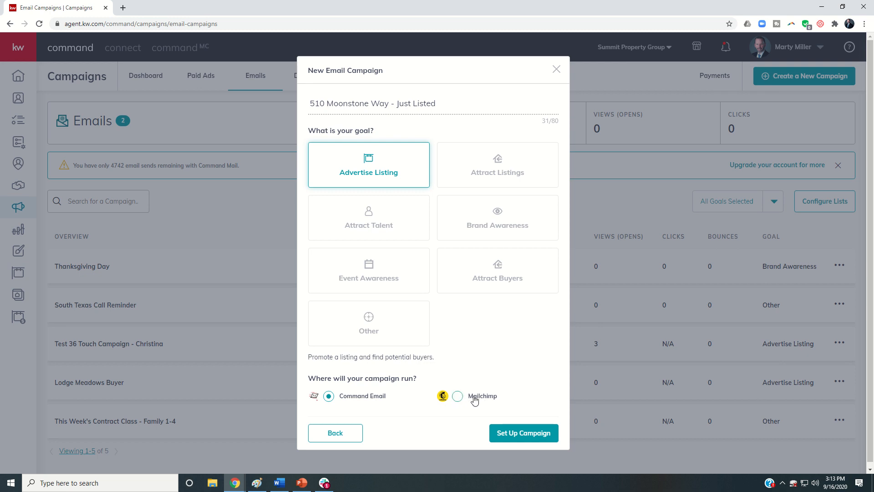
mouse_move(369, 391)
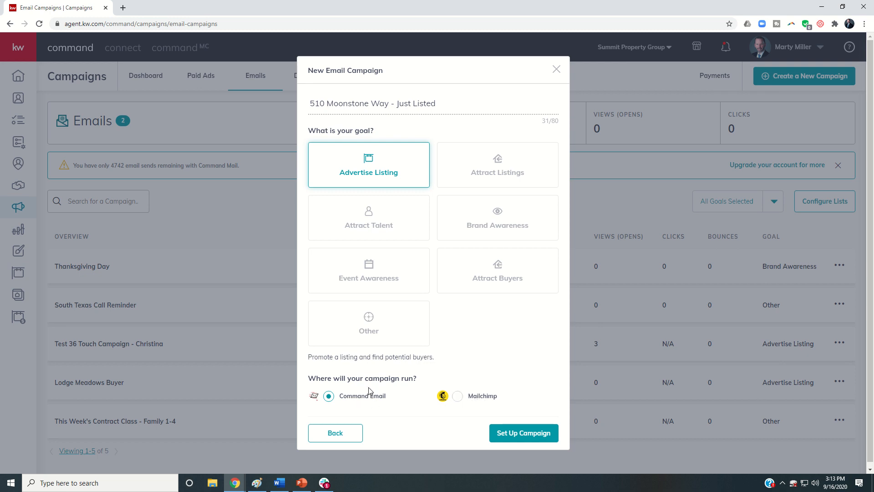
mouse_move(523, 432)
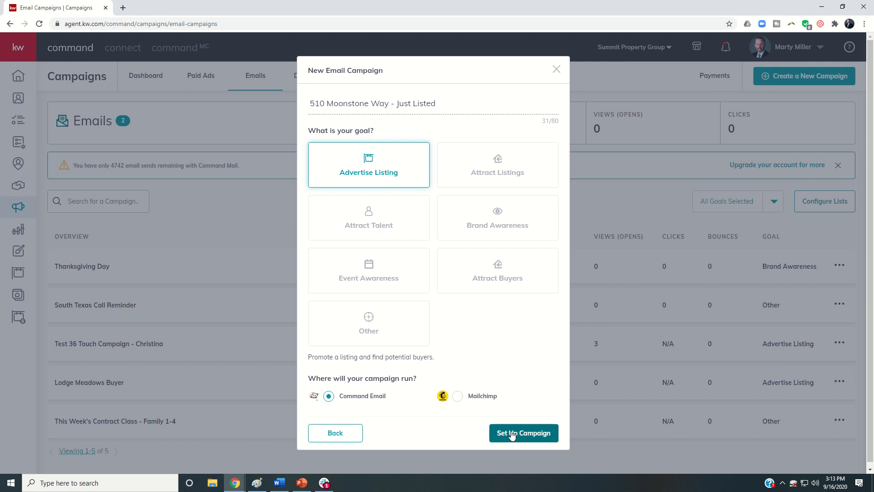
click(523, 433)
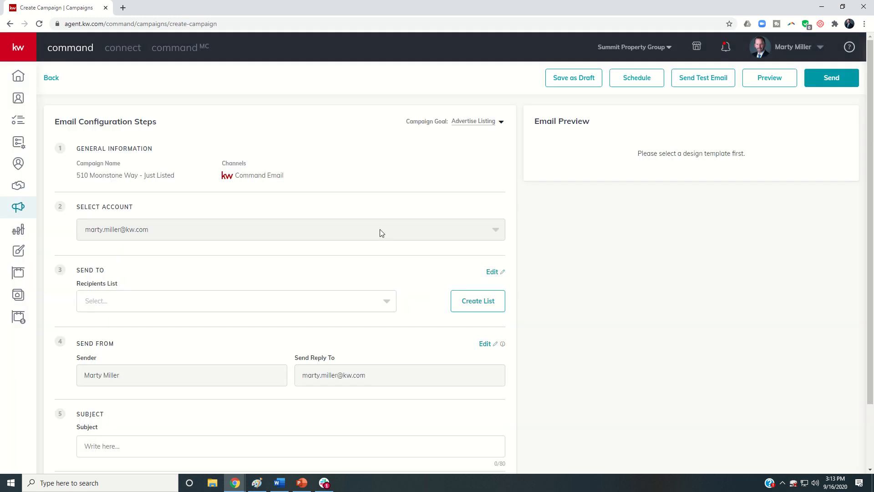
mouse_move(304, 185)
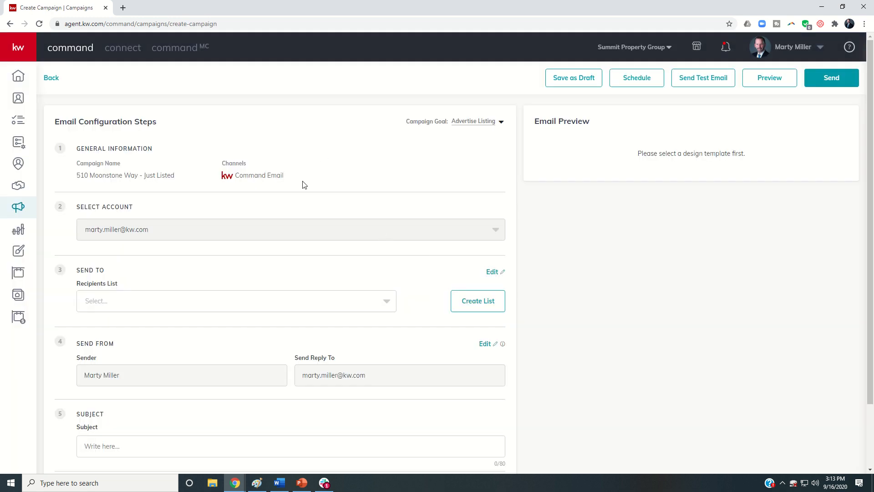
mouse_move(175, 232)
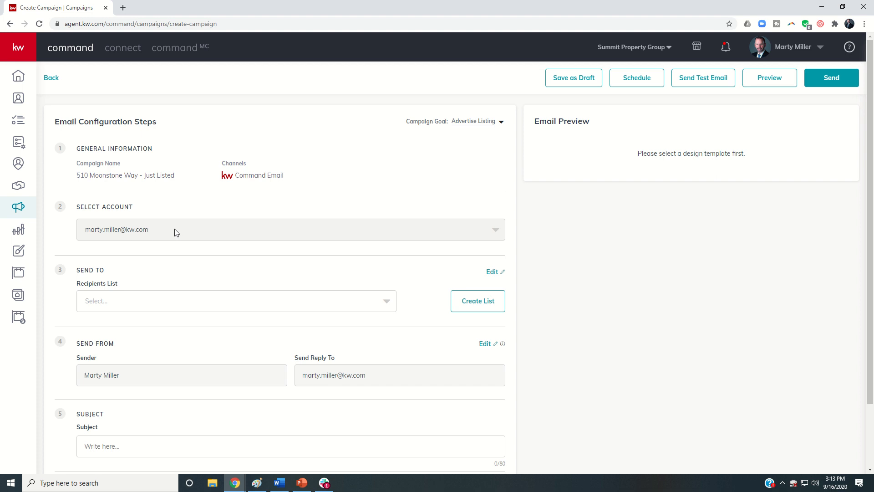
mouse_move(125, 302)
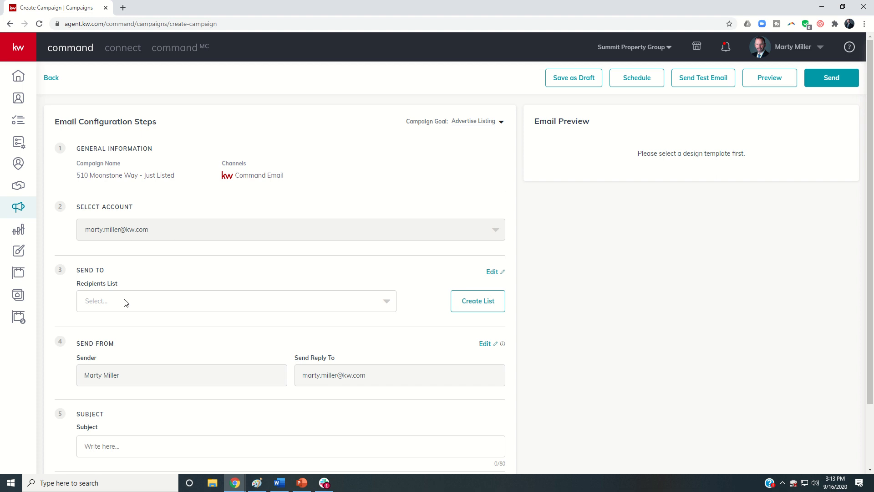
mouse_move(423, 306)
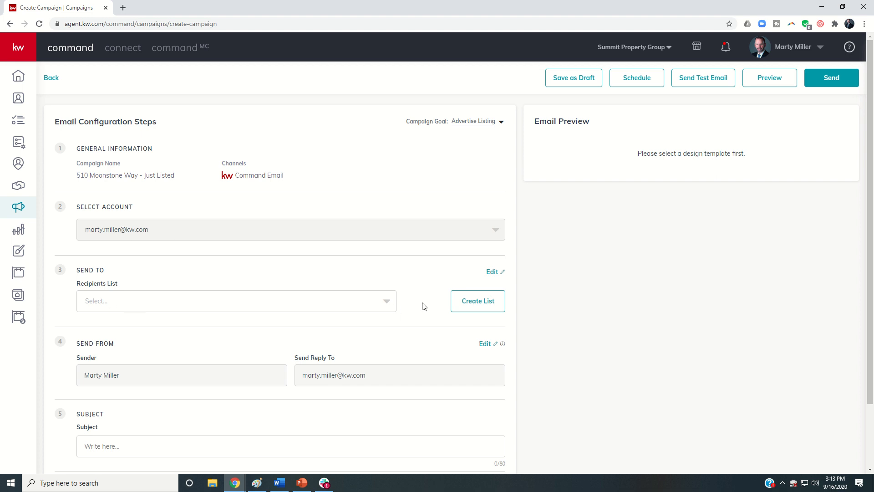
click(478, 301)
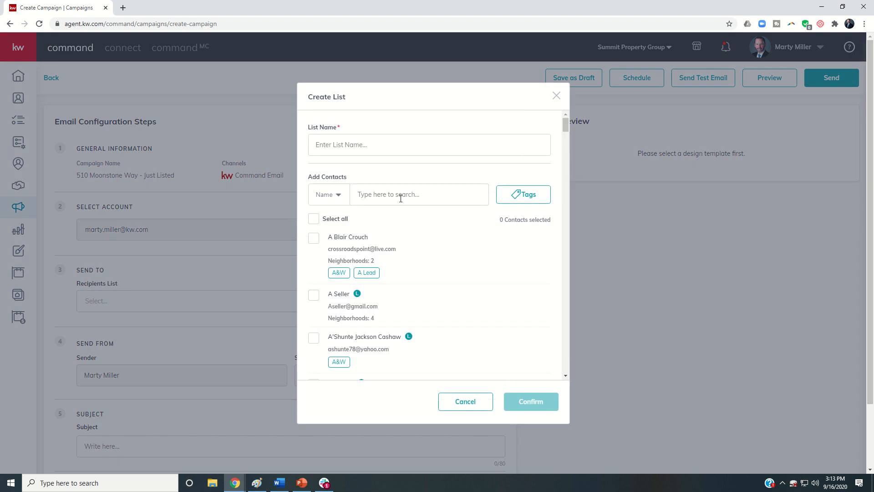
mouse_move(522, 194)
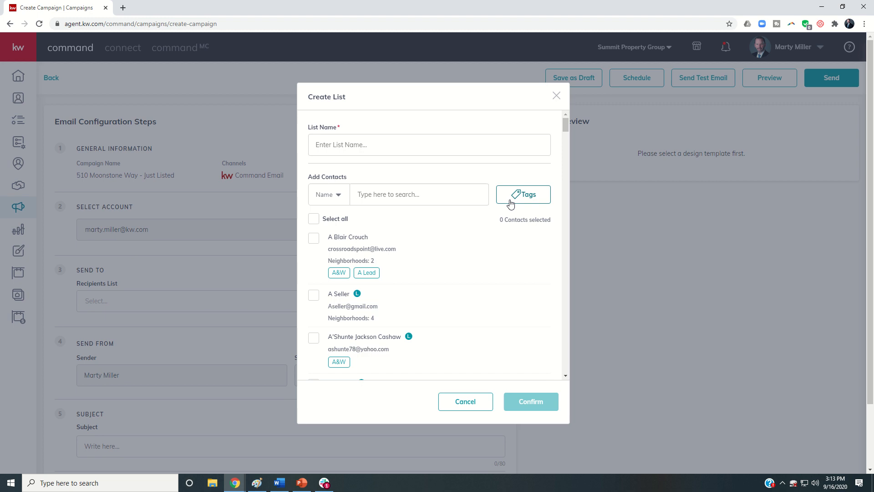
click(522, 194)
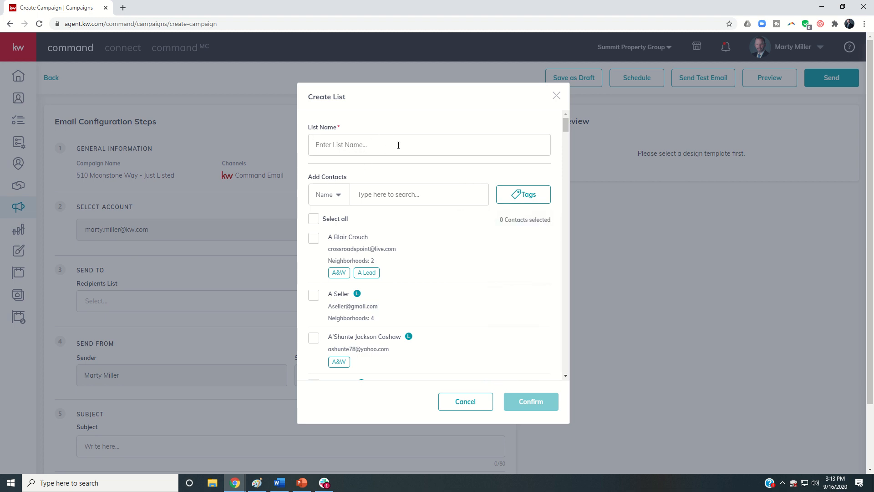
click(465, 401)
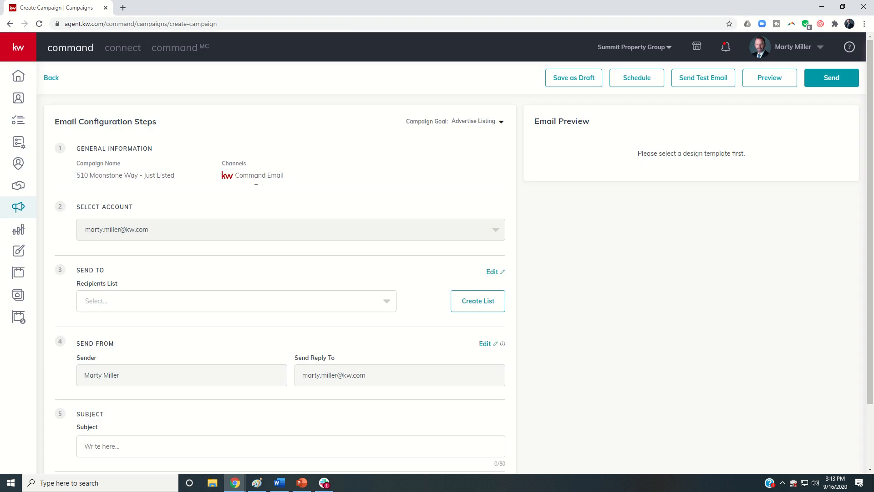
- Choose Buyer List 7-24-20 as recipients and review its 19 contacts without changes
click(236, 301)
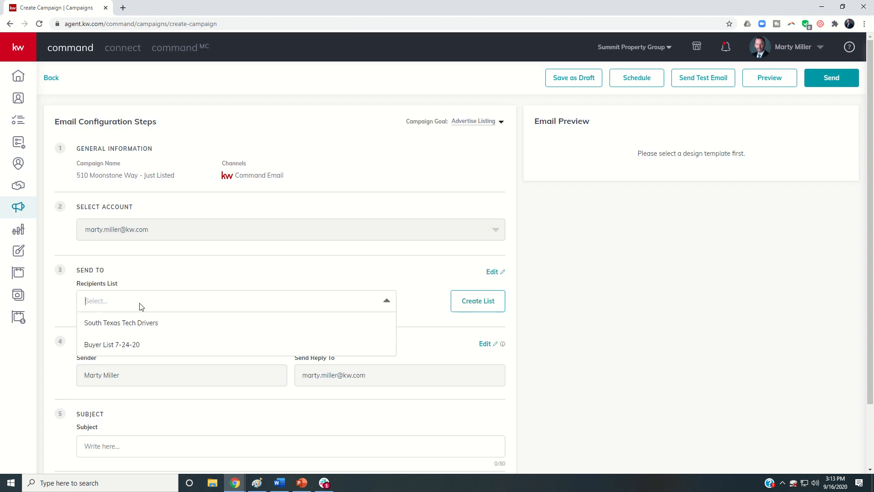
mouse_move(111, 344)
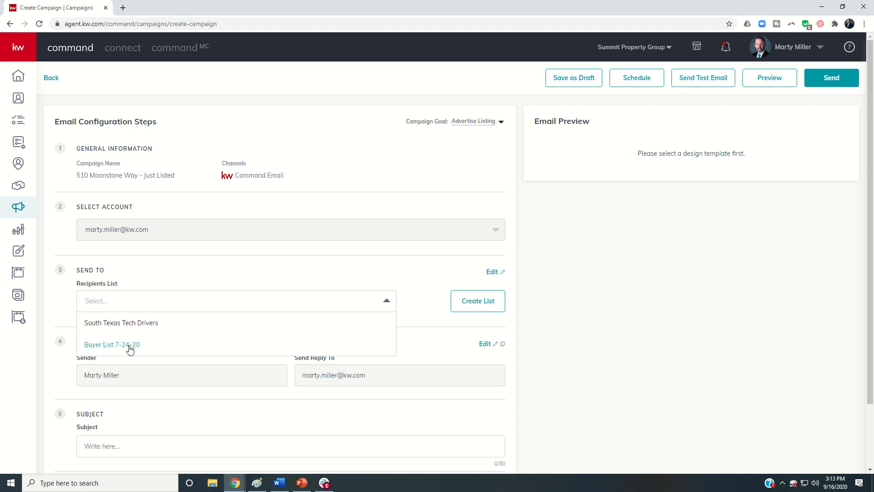
click(111, 344)
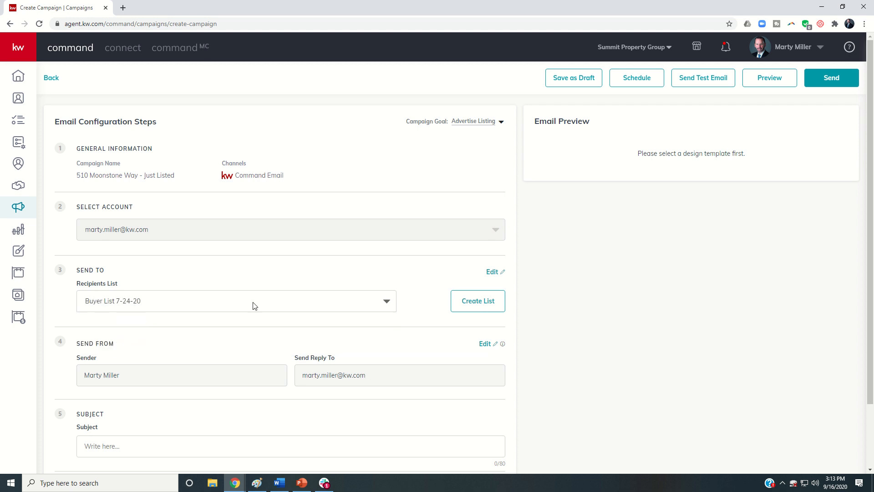
click(492, 271)
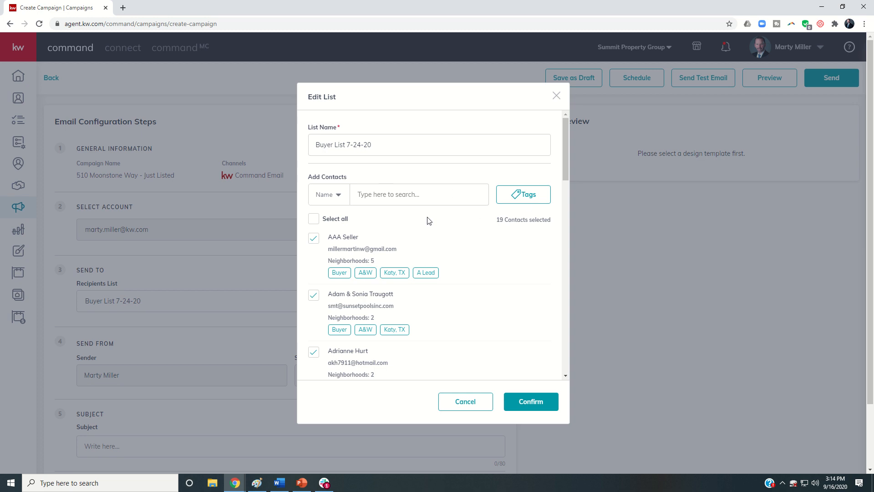
mouse_move(444, 213)
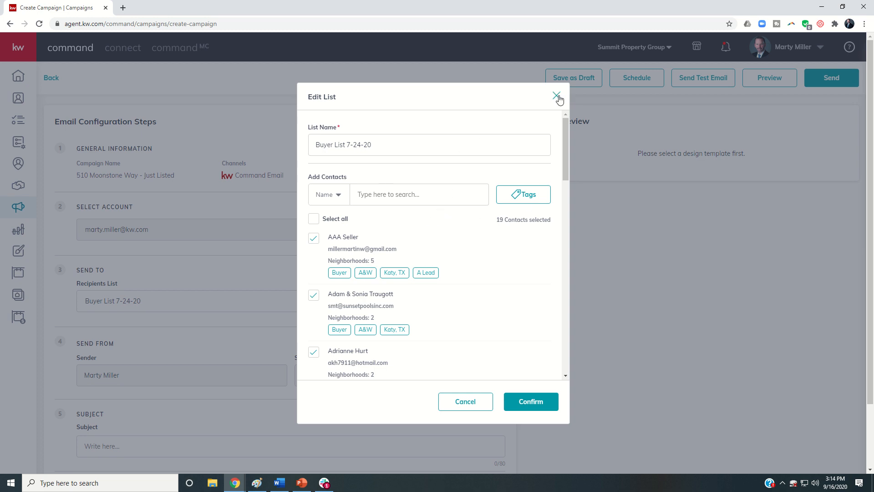
click(555, 95)
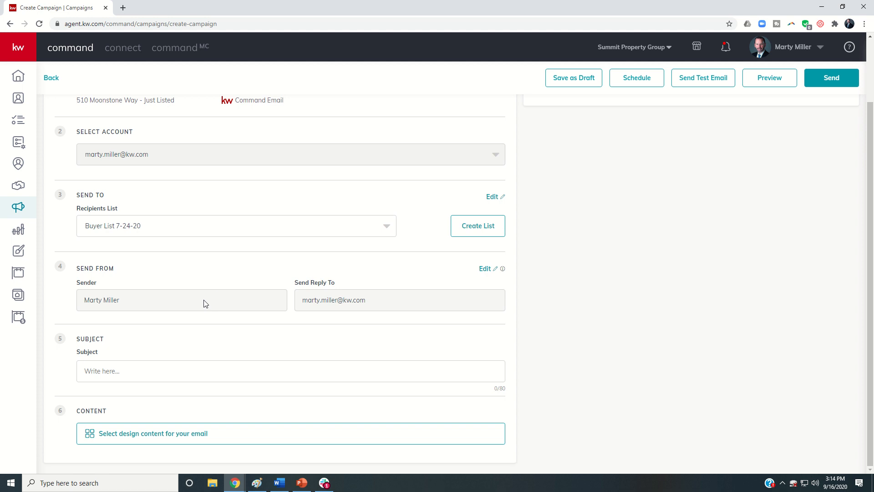
mouse_move(282, 297)
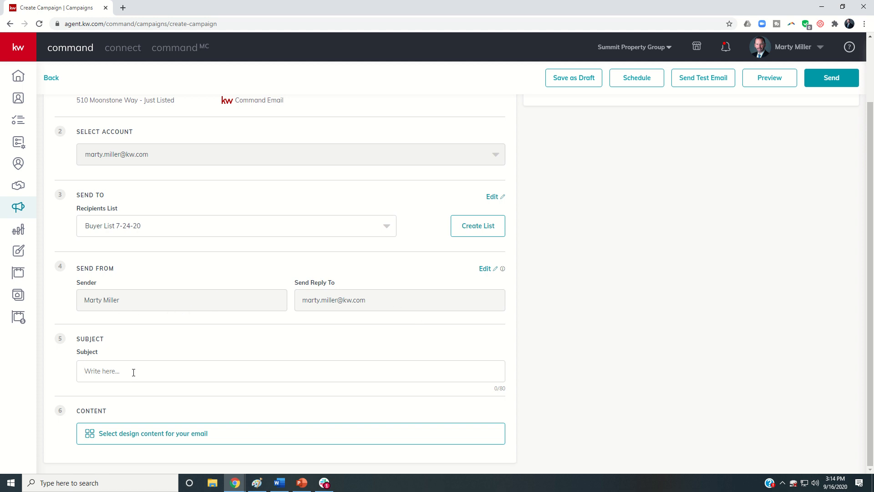
- Enter the subject 'Check Out Our Newest Listing - 510 Moonstone Way!'
text(Check Out Our N)
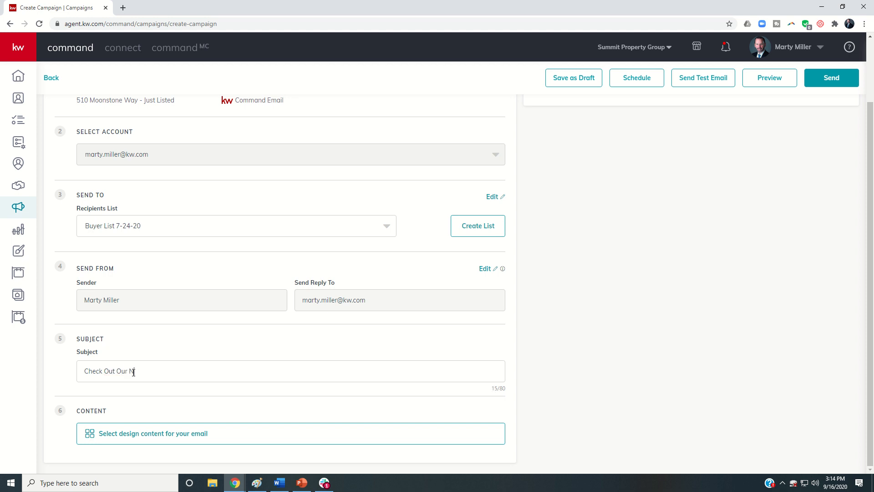
text(ewest Listing)
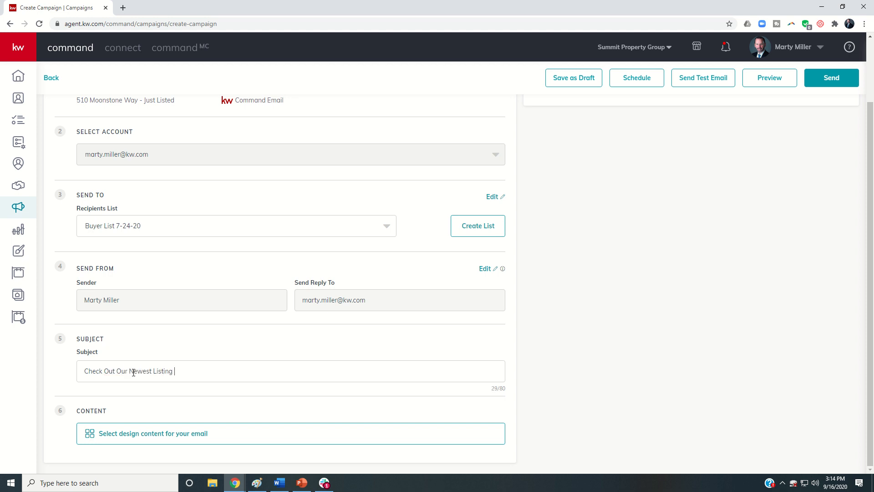
text(- 510 Moo)
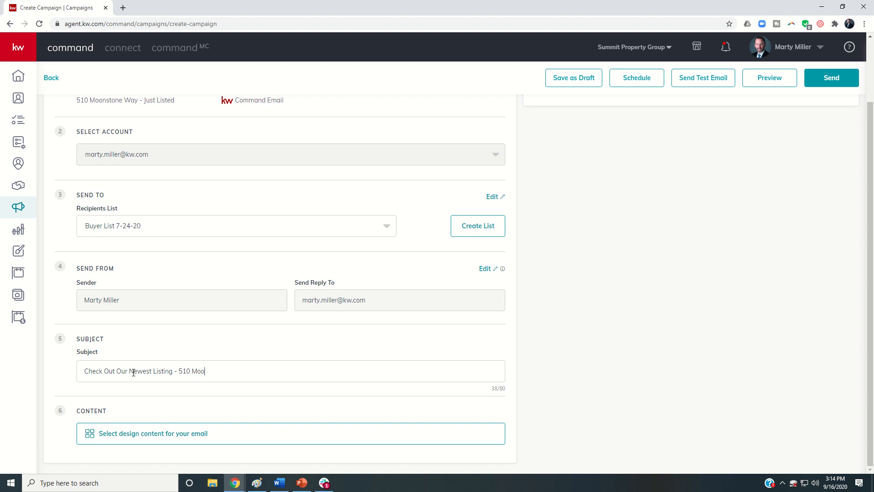
text(nstone Way)
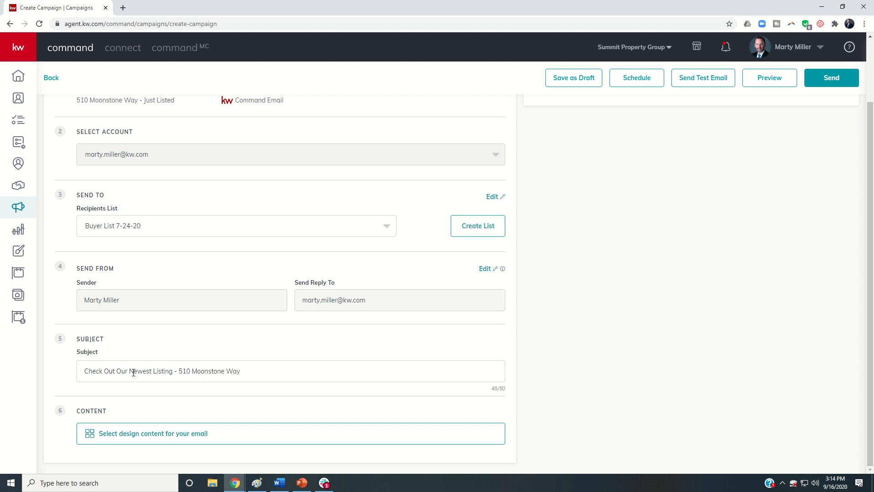
text(!)
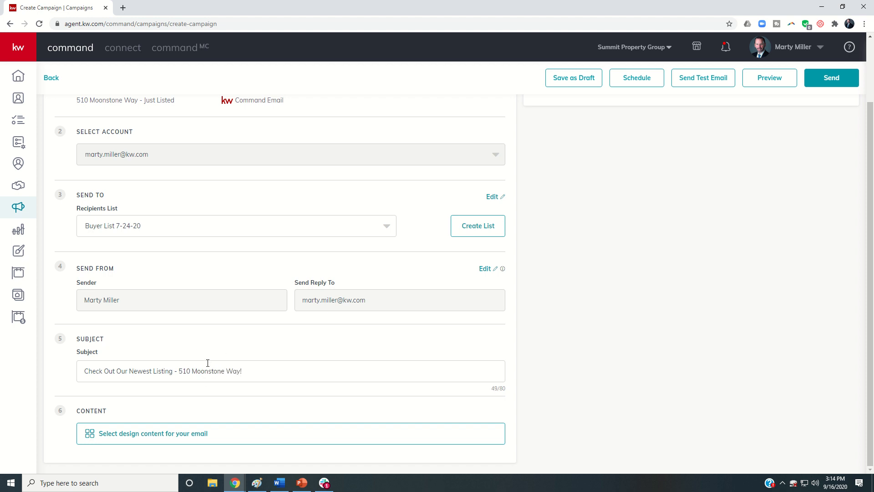
mouse_move(144, 433)
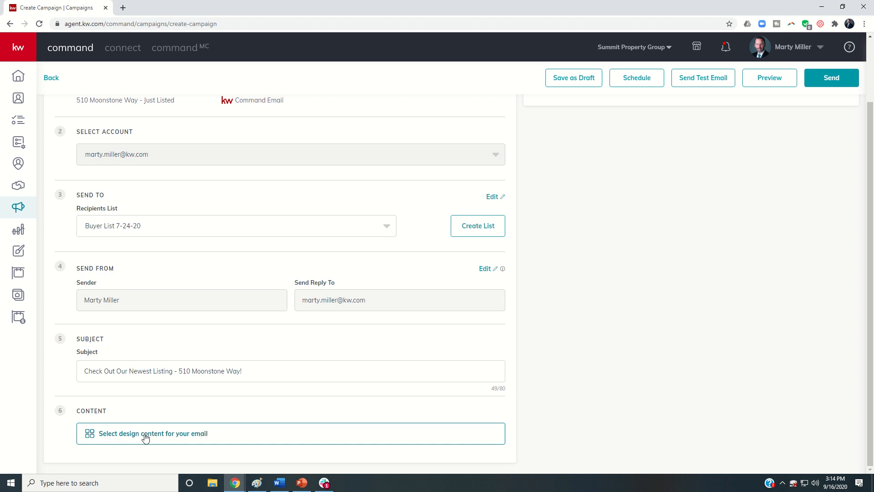
- Apply the Test 66 Day Challenge template from My Templates as the email design
click(152, 433)
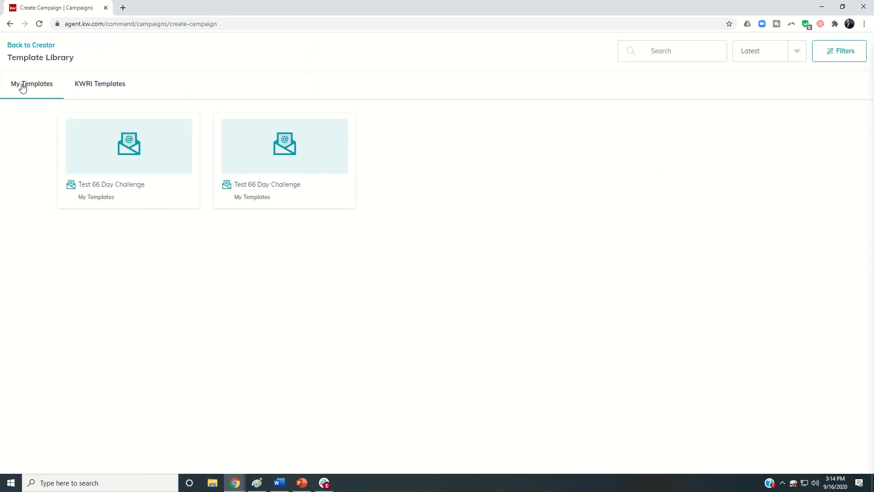
mouse_move(128, 146)
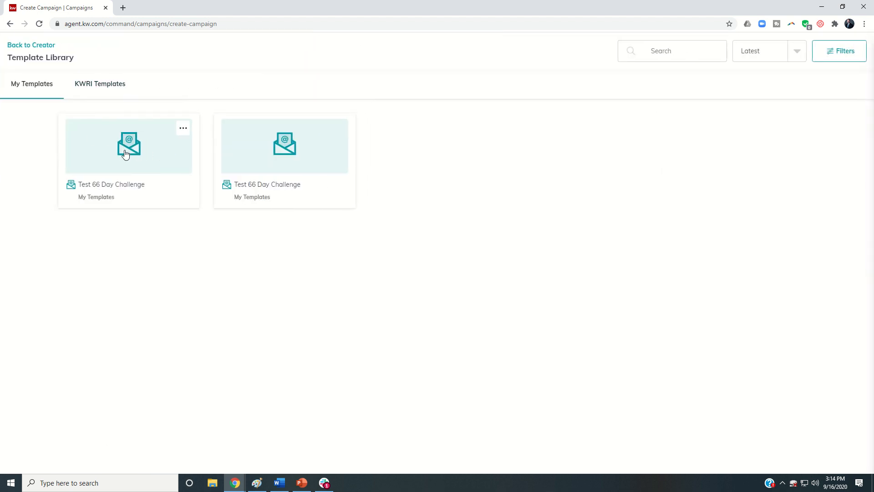
click(129, 145)
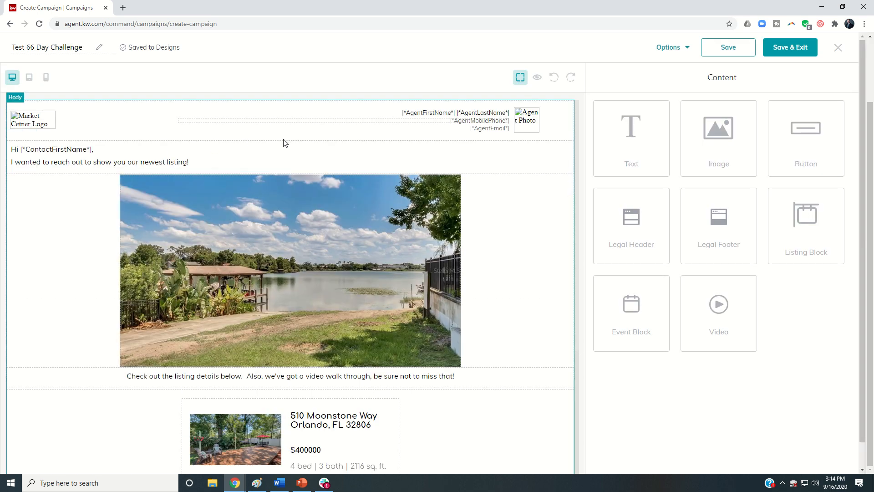
click(99, 157)
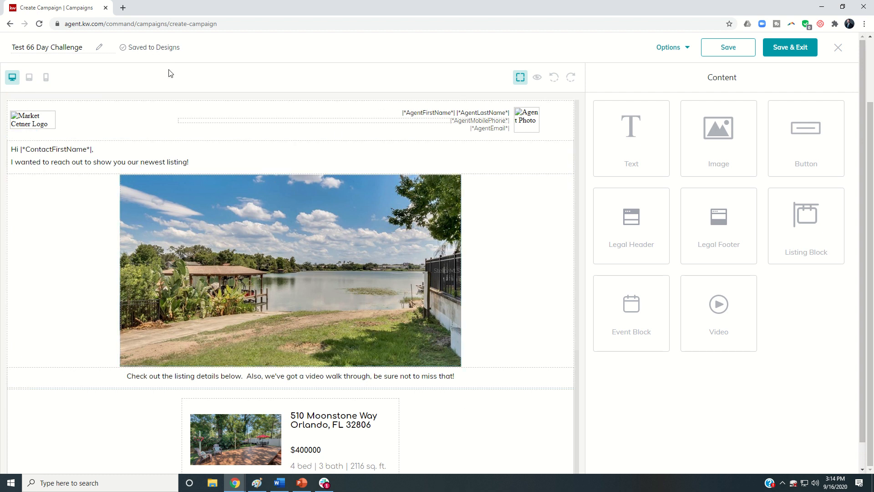
scroll(down, 3)
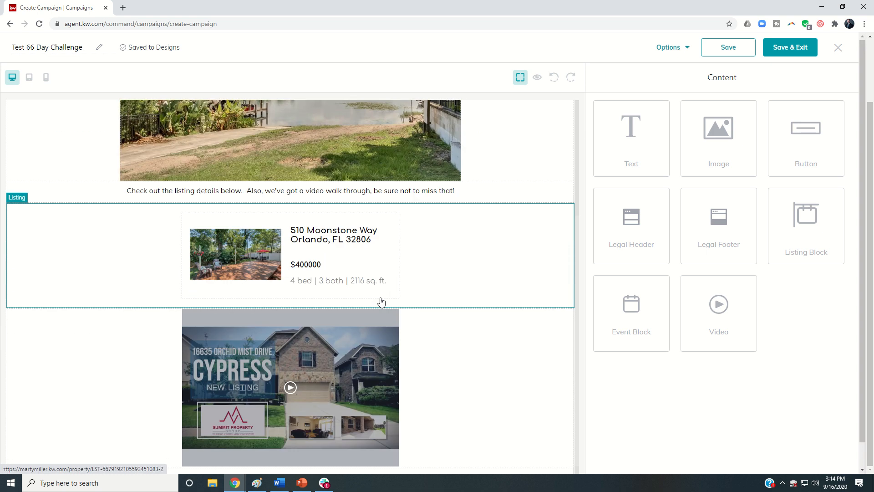
scroll(up, 3)
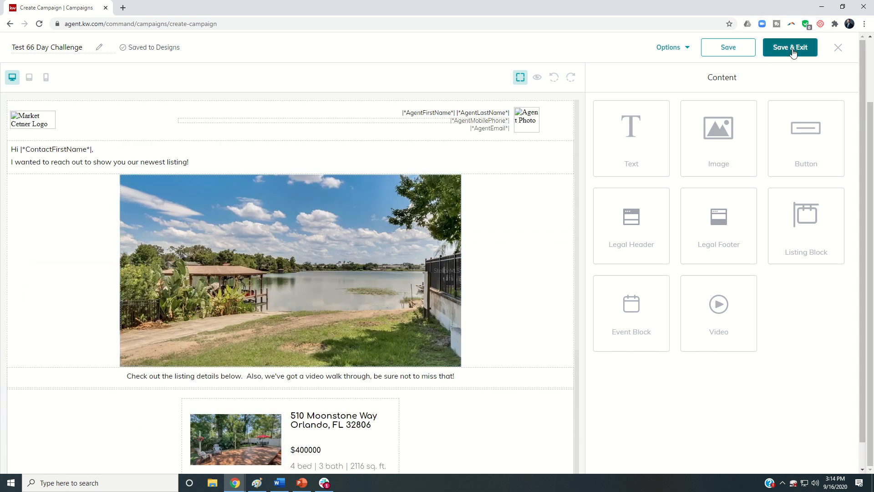
click(790, 47)
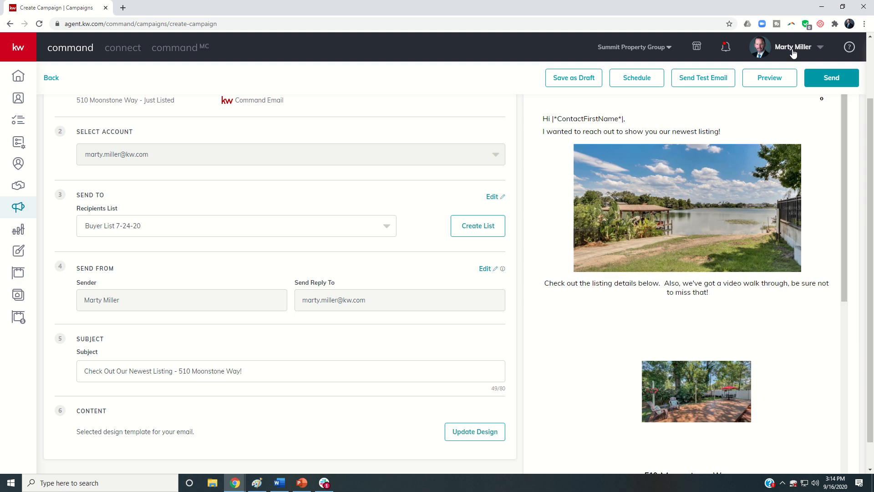
scroll(up, 3)
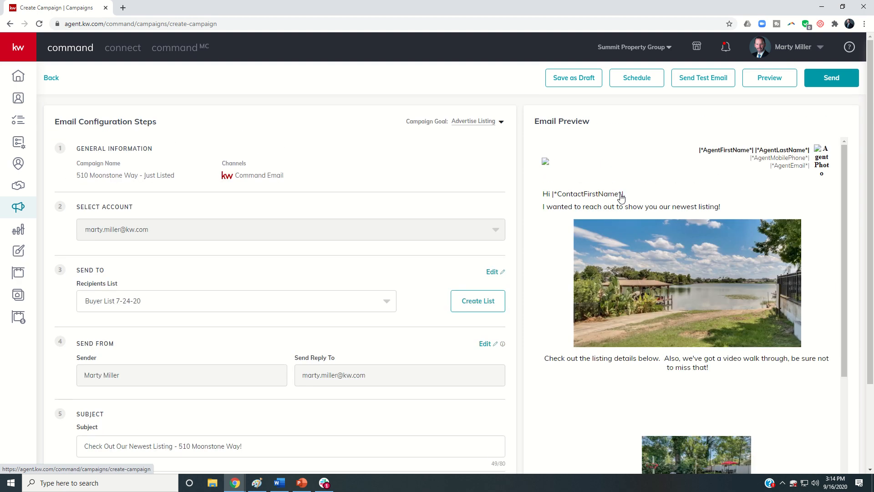
scroll(down, 3)
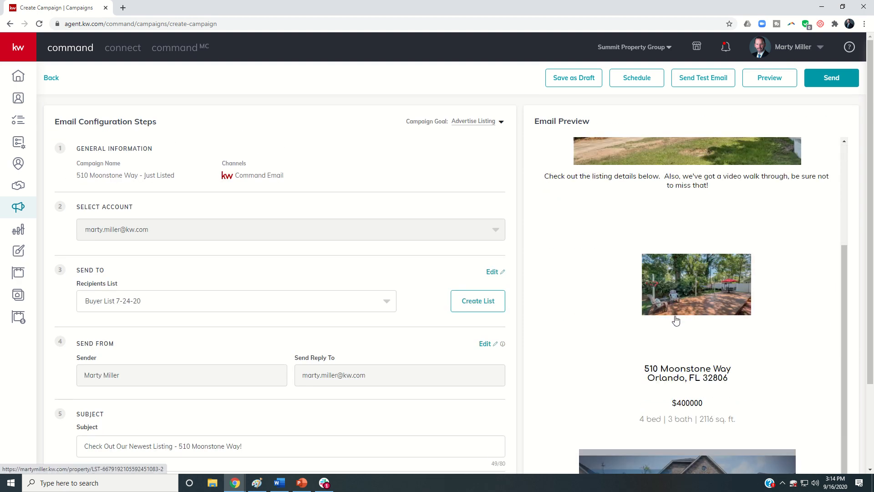
scroll(down, 3)
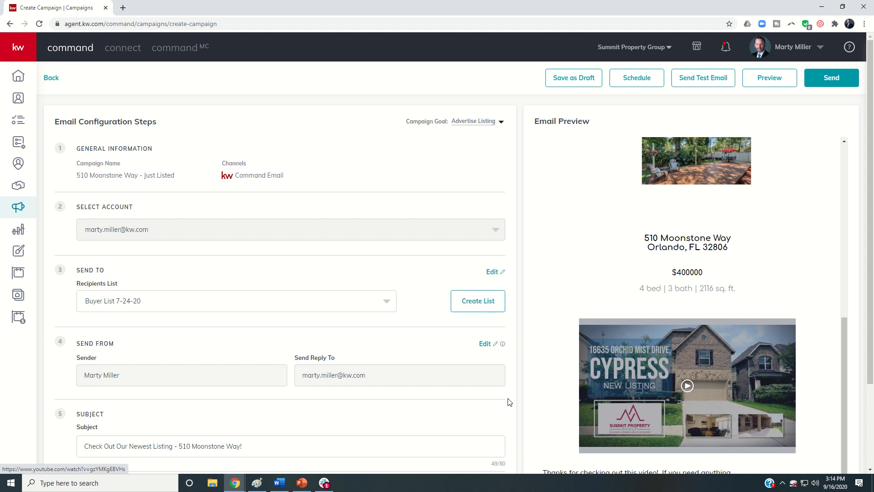
scroll(down, 3)
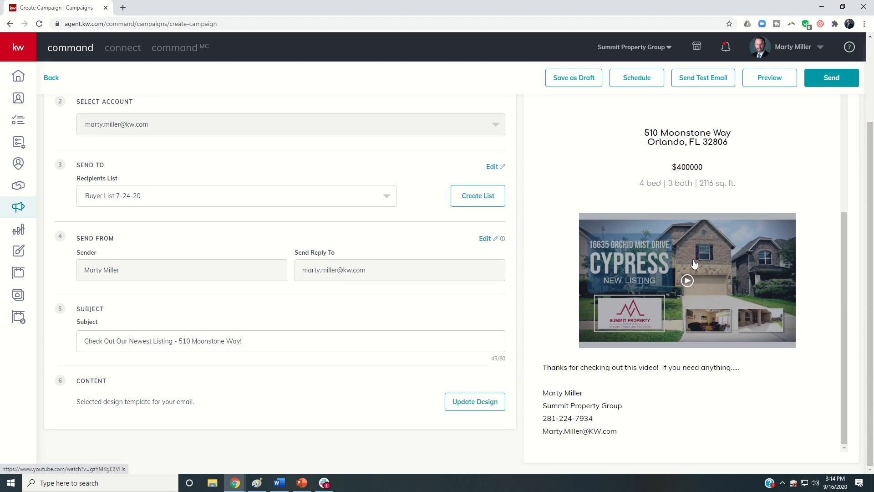
- Reopen the Test 66 Day Challenge design in the editor and save it back to the campaign
click(475, 402)
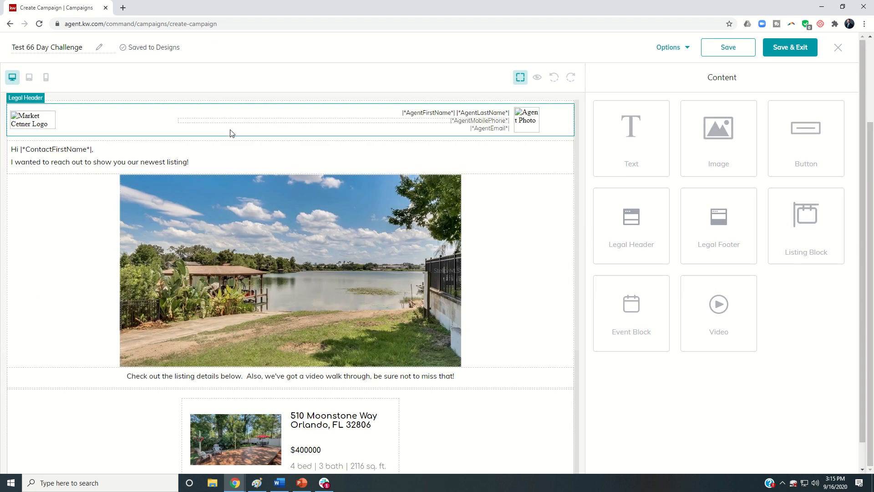
click(789, 46)
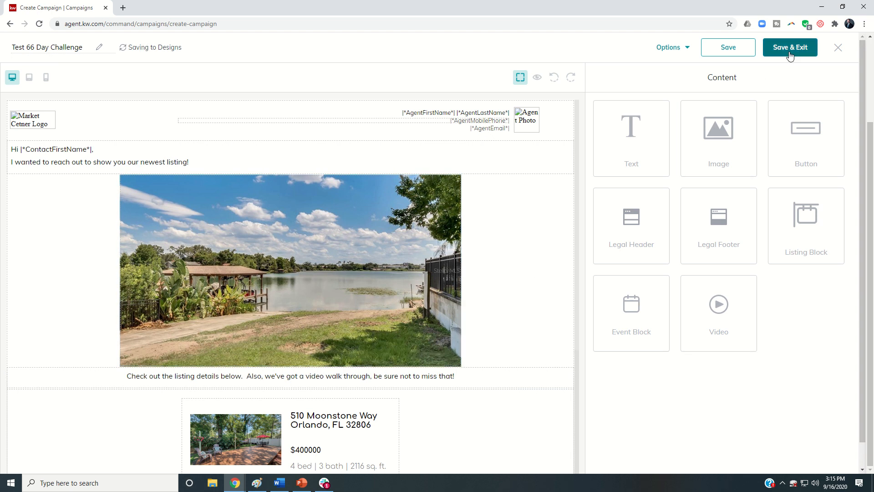
click(789, 47)
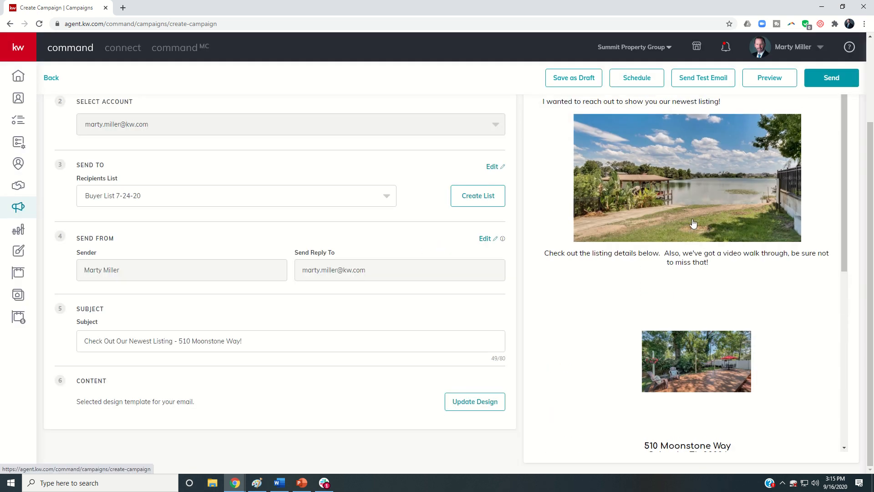
mouse_move(769, 77)
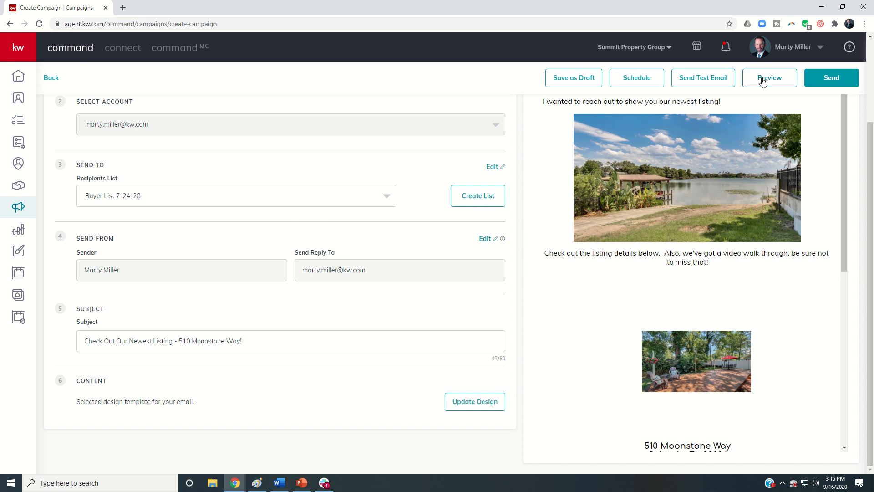
- Preview the full email in tablet and then mobile layout
click(769, 77)
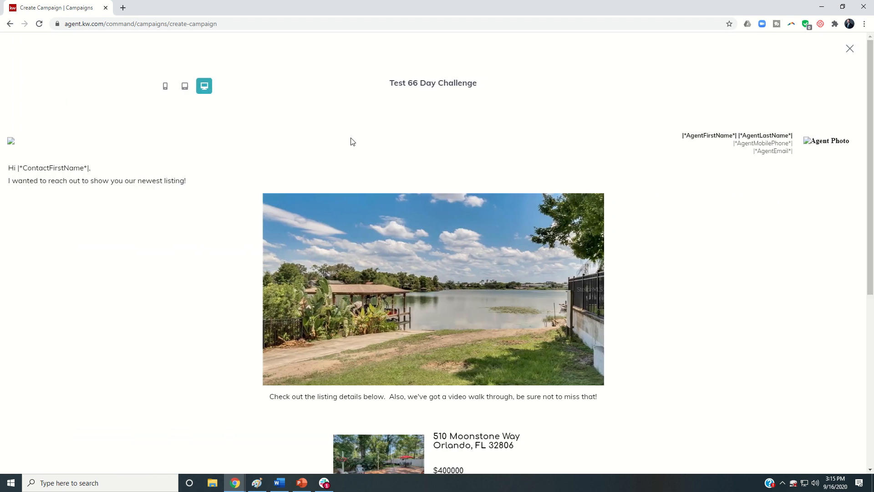
mouse_move(234, 107)
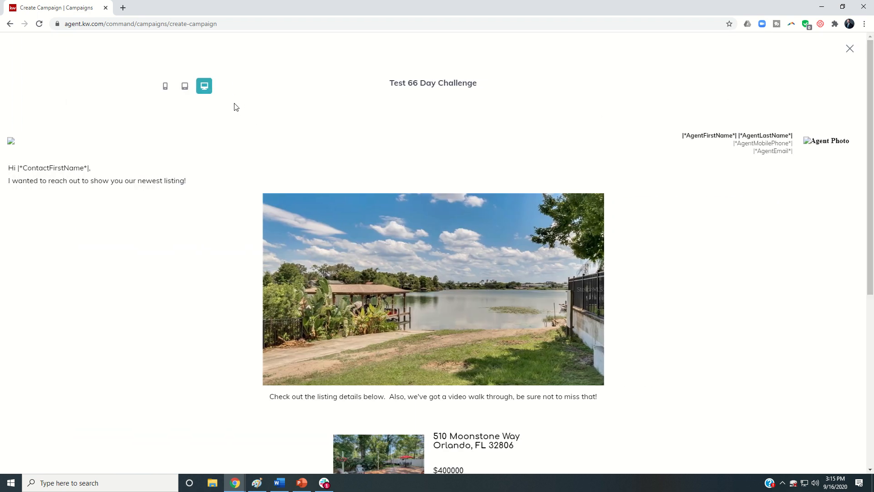
mouse_move(185, 87)
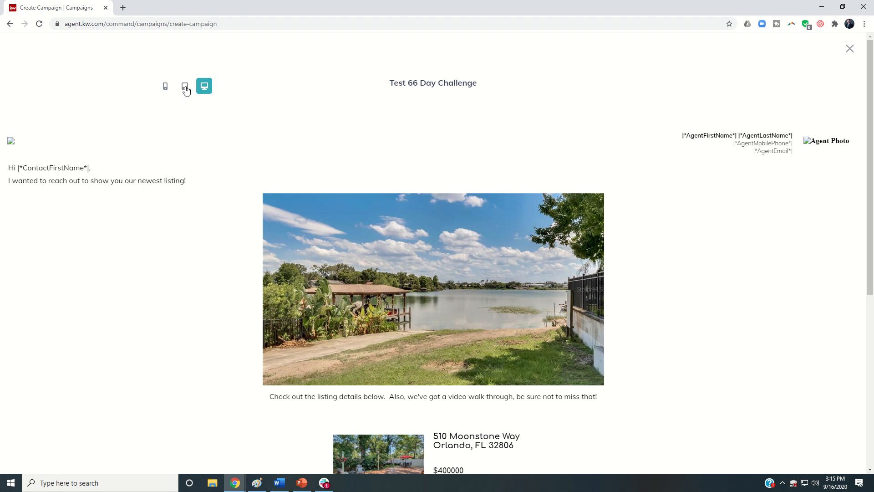
click(185, 85)
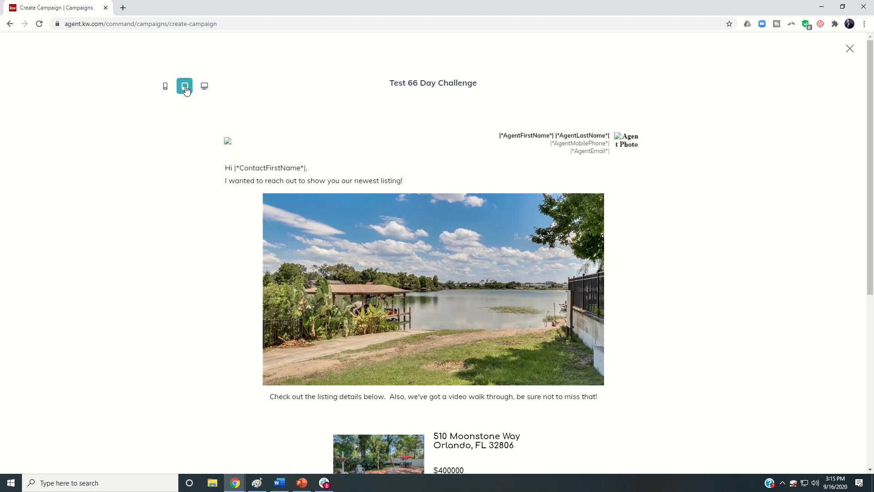
click(165, 87)
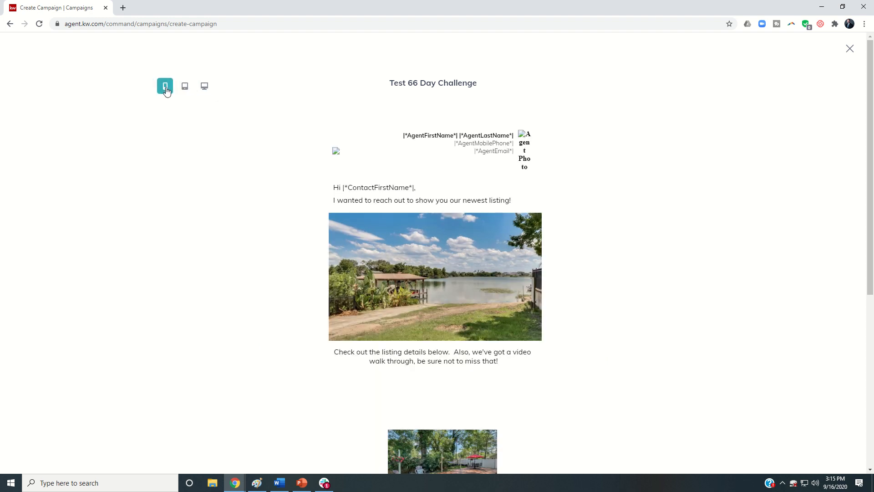
mouse_move(853, 61)
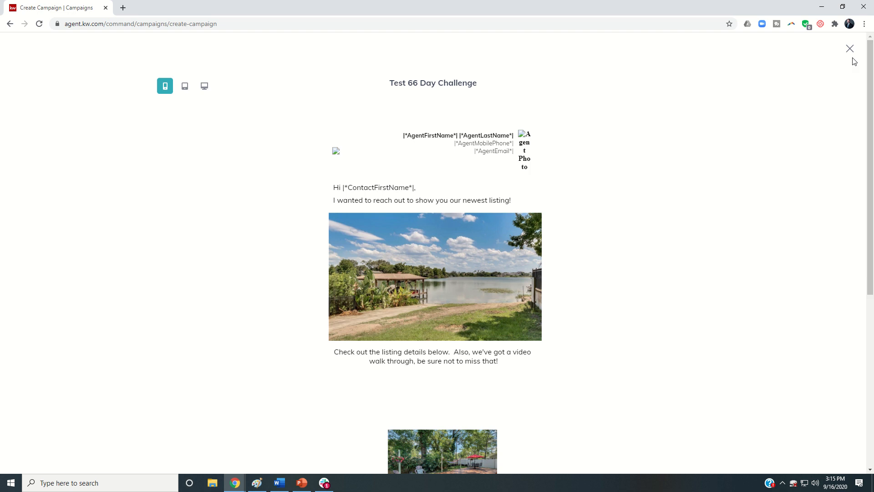
- Close the preview, returning to the completed campaign form ready to send
click(849, 48)
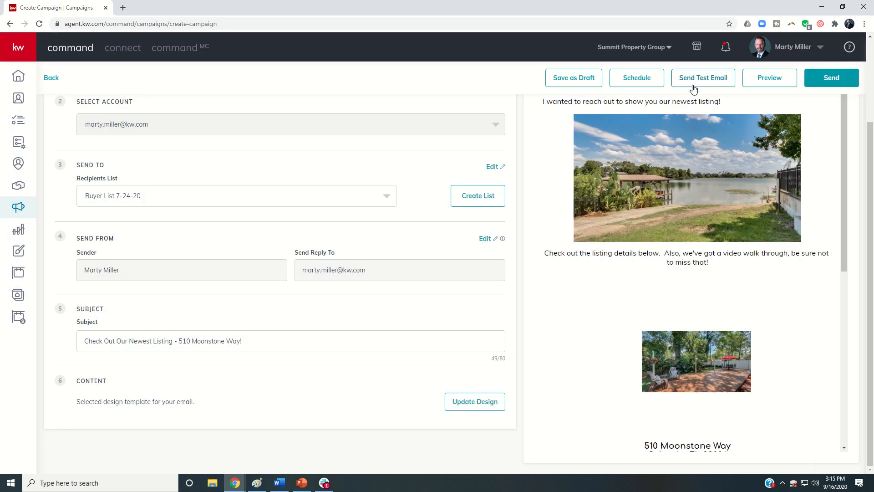
mouse_move(702, 82)
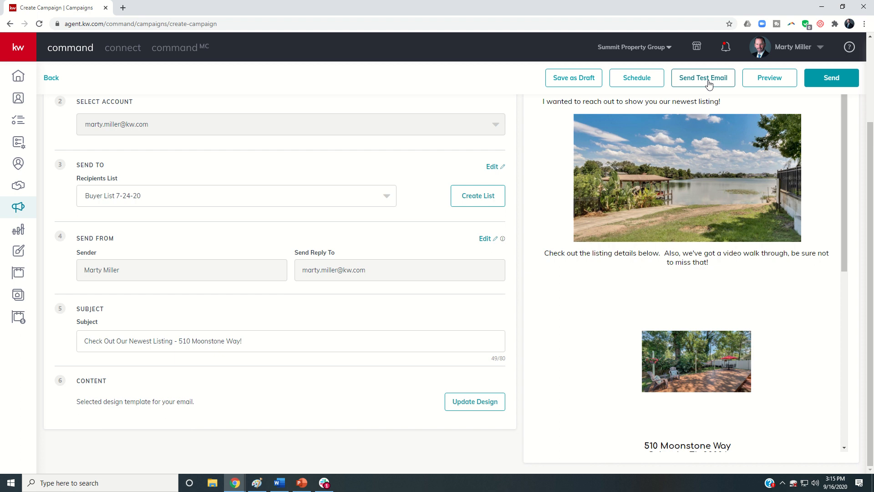
mouse_move(831, 77)
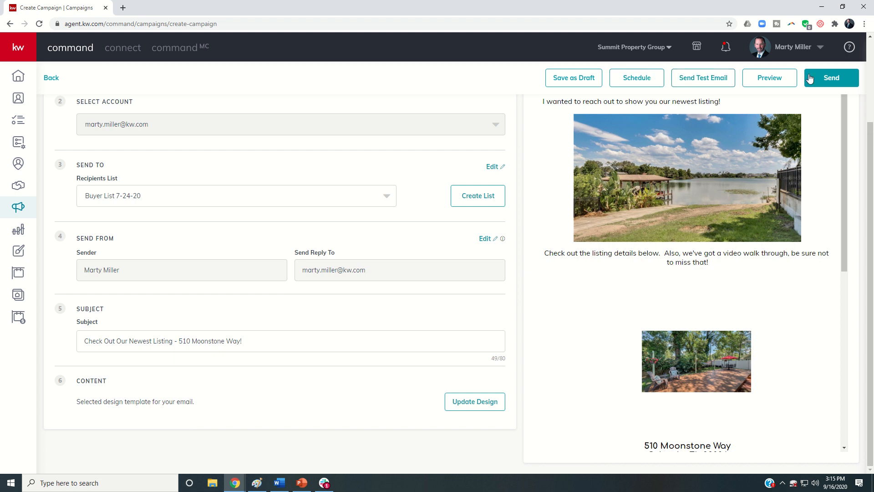
mouse_move(573, 78)
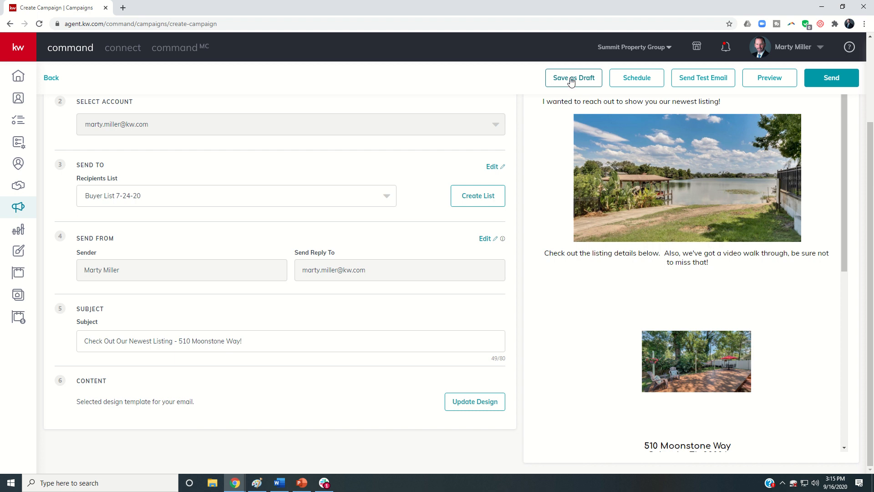
mouse_move(579, 78)
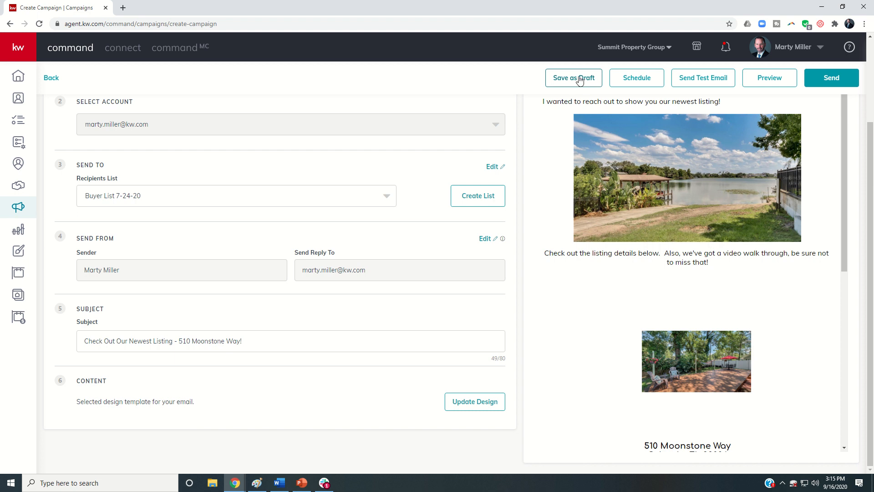
mouse_move(646, 87)
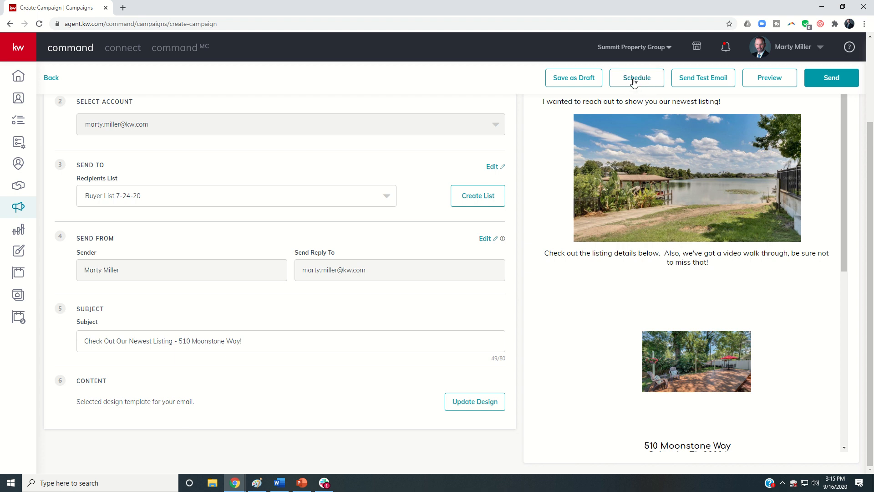
mouse_move(704, 90)
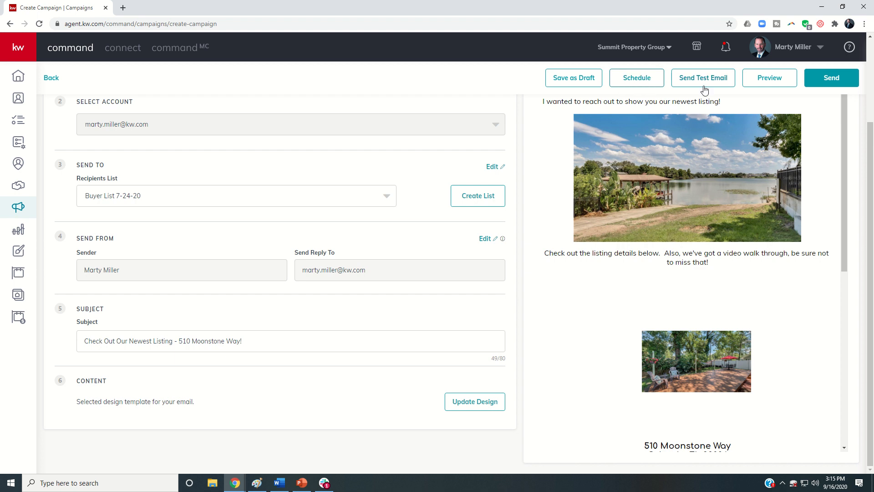
mouse_move(702, 84)
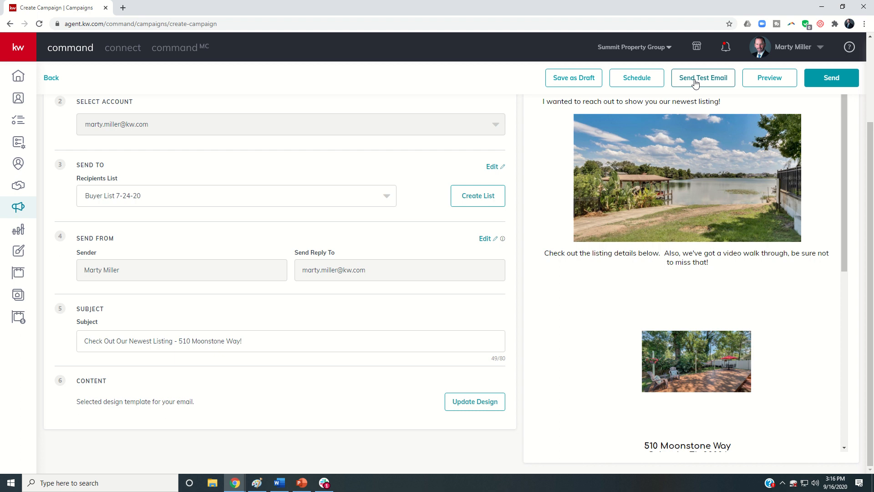
mouse_move(475, 82)
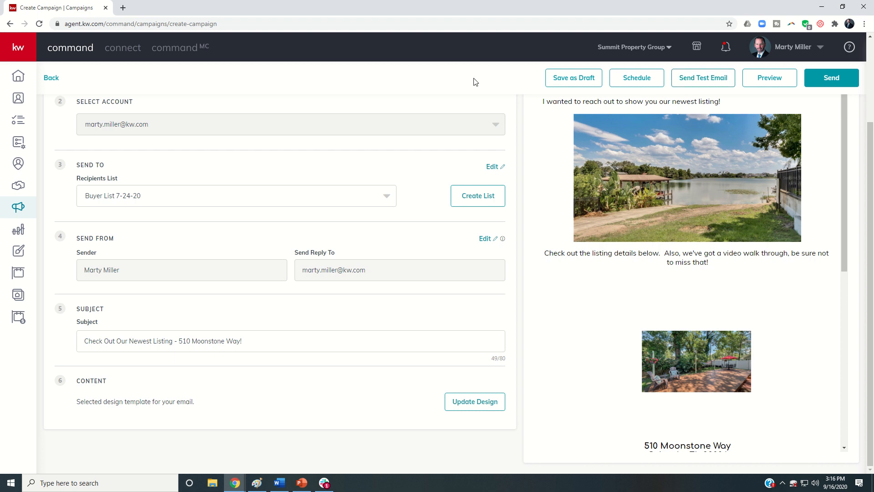